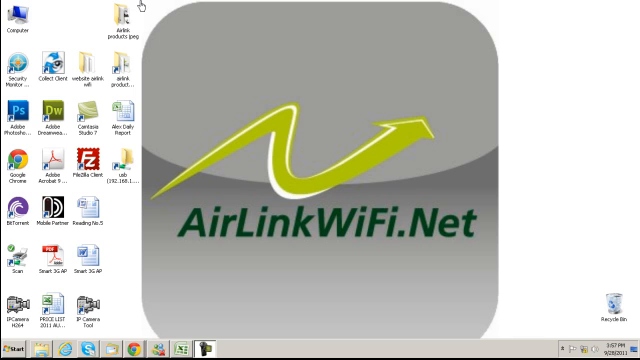
{"action": "mouse_move", "coordinate": [144, 10]}
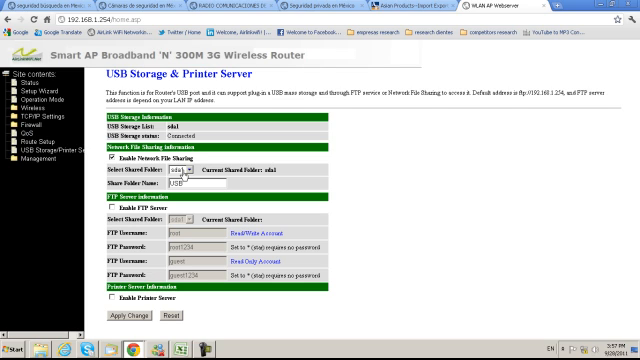
{"action": "mouse_move", "coordinate": [178, 178]}
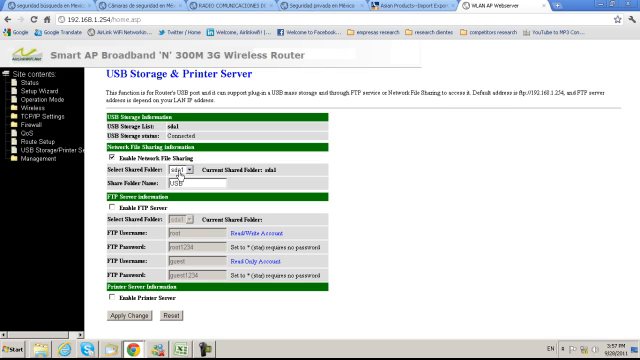
Enable Network File Sharing for the USB storage so the share shows in Explorer
{"action": "left_click", "coordinate": [196, 186]}
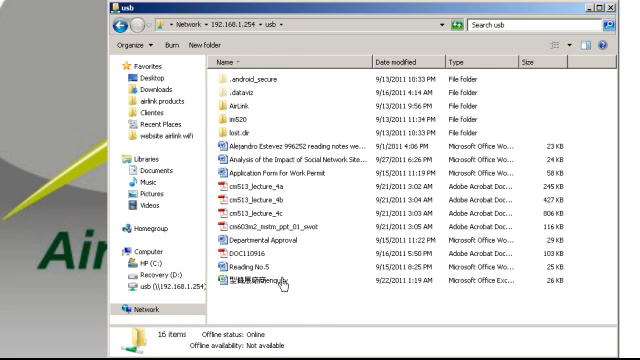
Create a folder named 'ip camera videos' in the \\192.168.1.254\usb share
{"action": "left_click", "coordinate": [228, 44]}
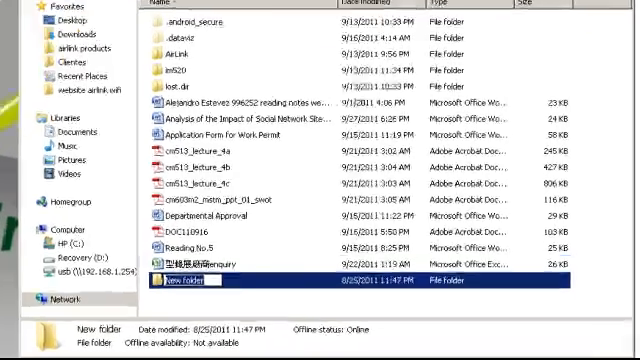
{"action": "type", "text": "ip camera"}
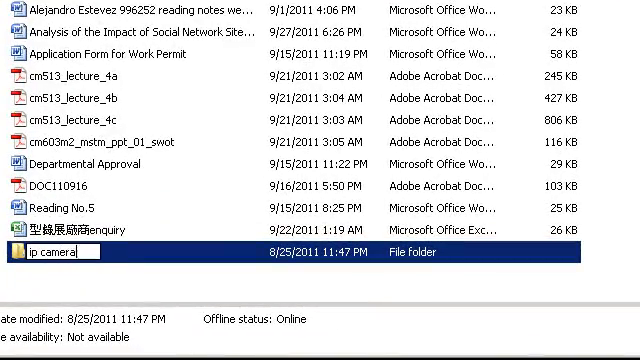
{"action": "type", "text": "videos"}
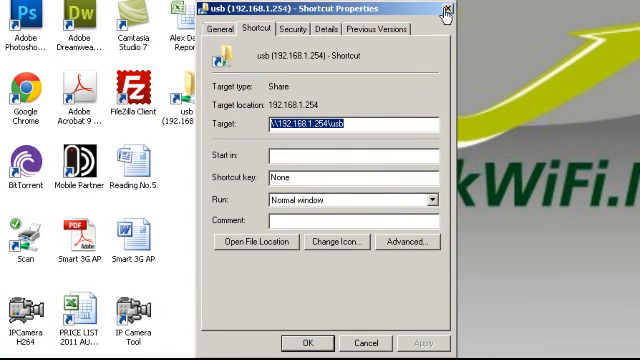
Select the usb shortcut's Target network path for copying
{"action": "left_click", "coordinate": [446, 8]}
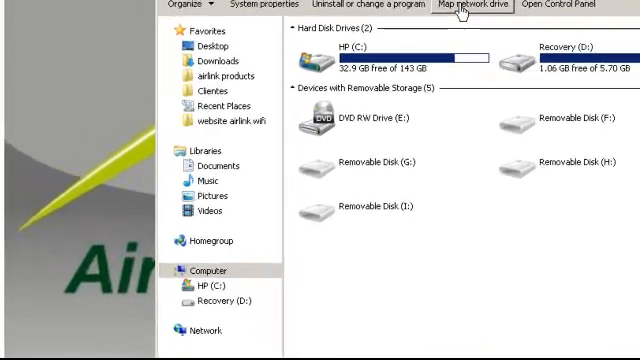
Map the router's usb share as network drive Z: on this computer
{"action": "left_click", "coordinate": [466, 4]}
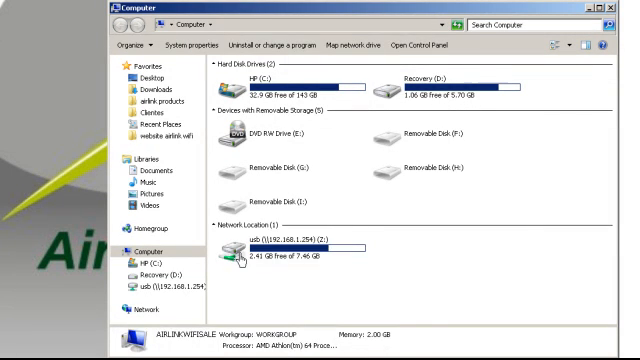
{"action": "left_click", "coordinate": [290, 248]}
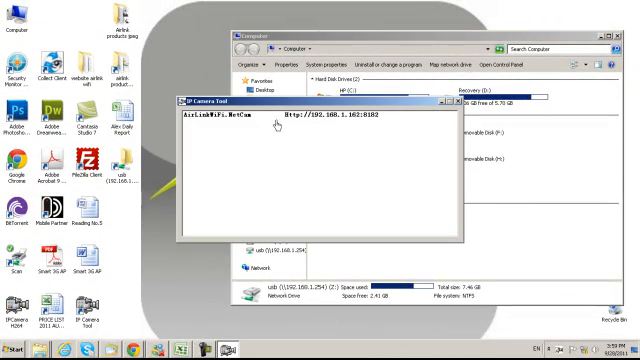
Launch the AirLinkWiFi.NetCam camera's web page from its entry in IP Camera Tool
{"action": "left_click", "coordinate": [290, 122]}
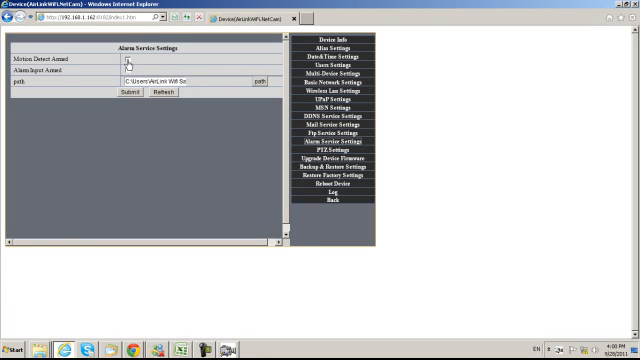
Arm Motion Detect and set the recording path to Z:\ip camera videos
{"action": "left_click", "coordinate": [118, 56]}
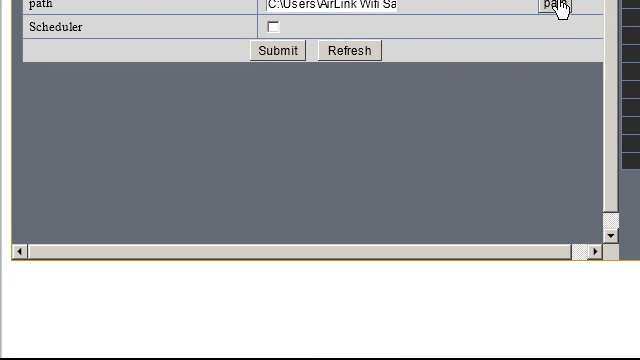
{"action": "left_click", "coordinate": [560, 4]}
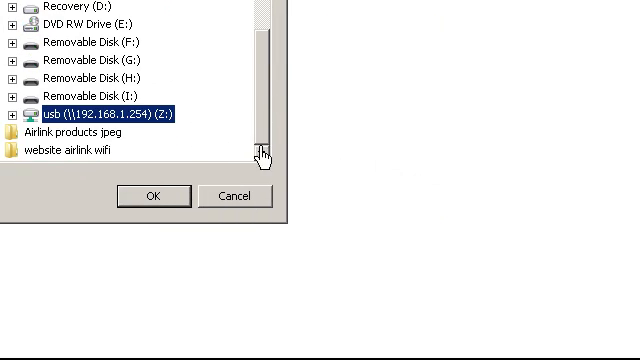
{"action": "left_click", "coordinate": [12, 112]}
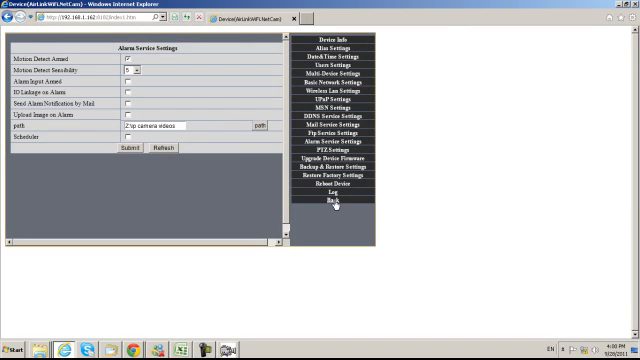
Return from Alarm Service Settings to the camera's live view page
{"action": "left_click", "coordinate": [324, 204]}
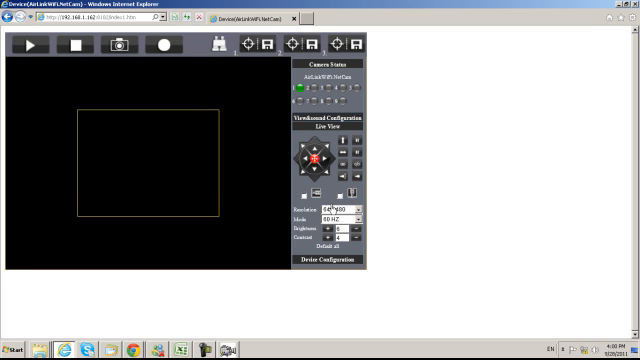
{"action": "left_click", "coordinate": [34, 52]}
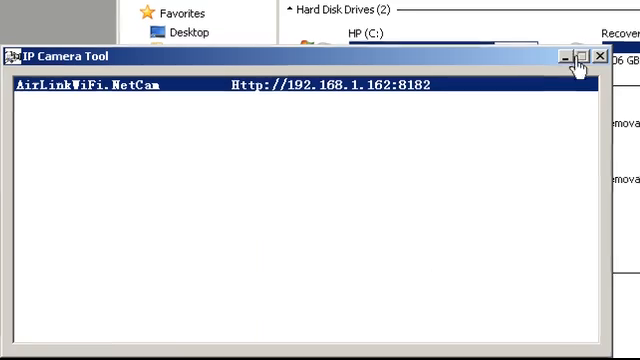
Browse usb (Z:) to the 'ip camera videos' folder showing the recorded NetCam video
{"action": "left_click", "coordinate": [572, 56]}
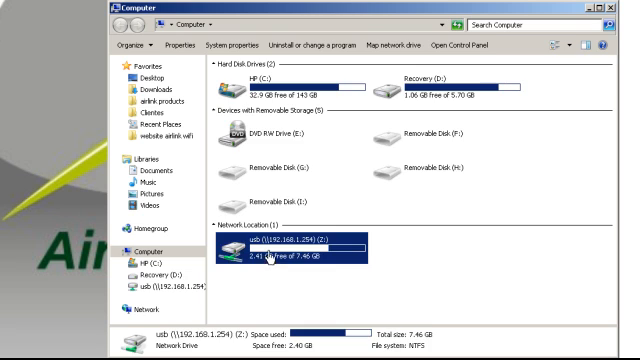
{"action": "double_click", "coordinate": [310, 250]}
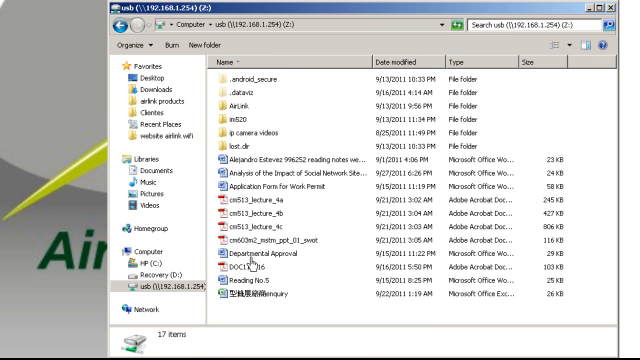
{"action": "left_click", "coordinate": [250, 128]}
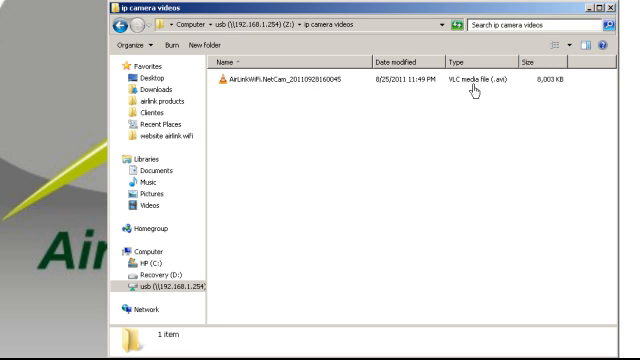
{"action": "mouse_move", "coordinate": [464, 128]}
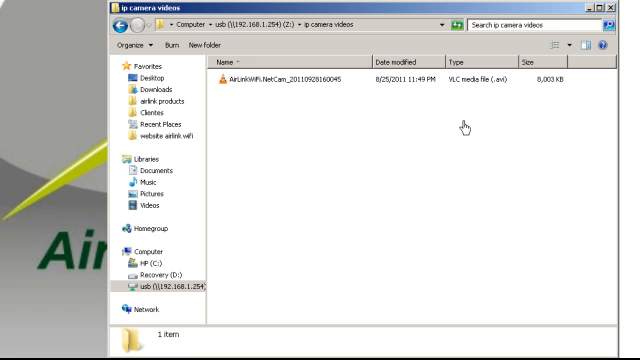